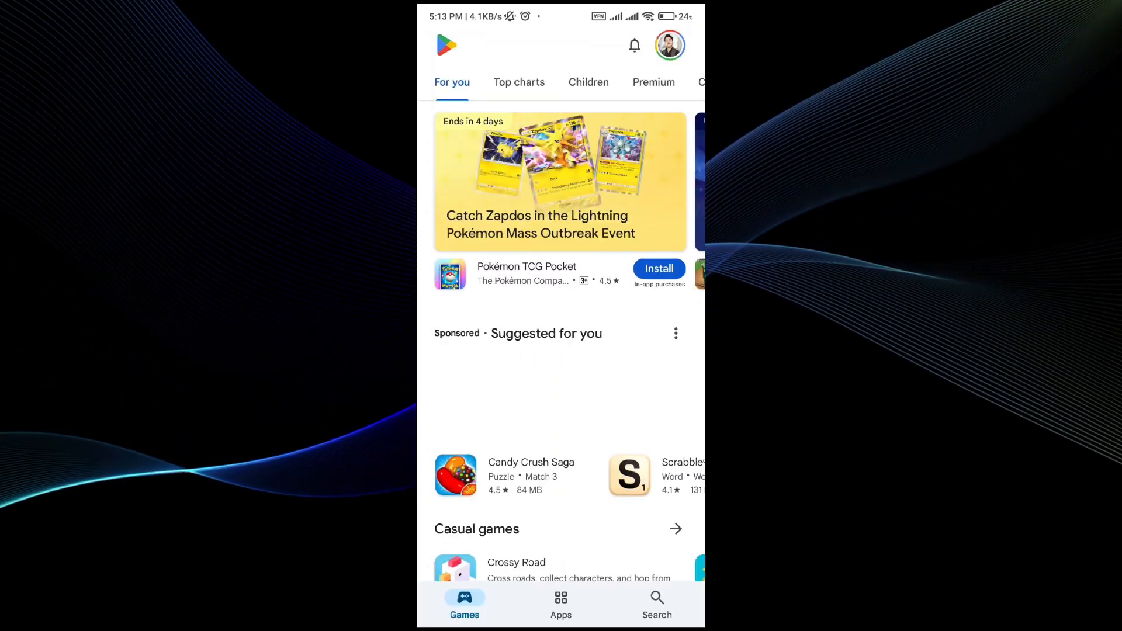
Search the store for "tele", pick the telegram suggestion and launch the installed Telegram app.
left_click(655, 604)
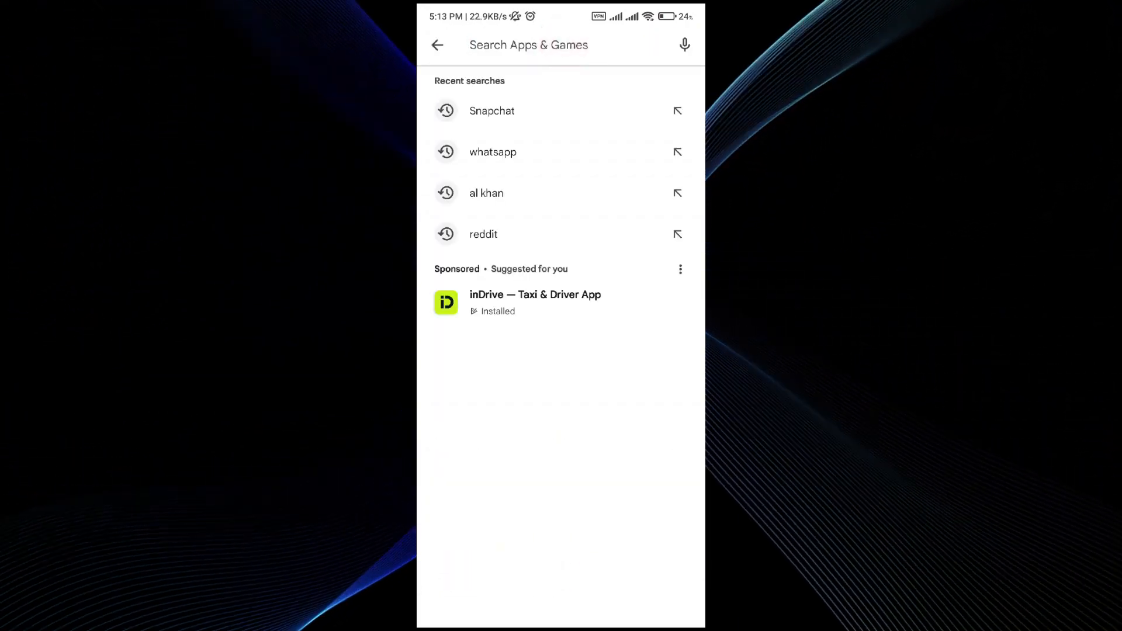
type("tele")
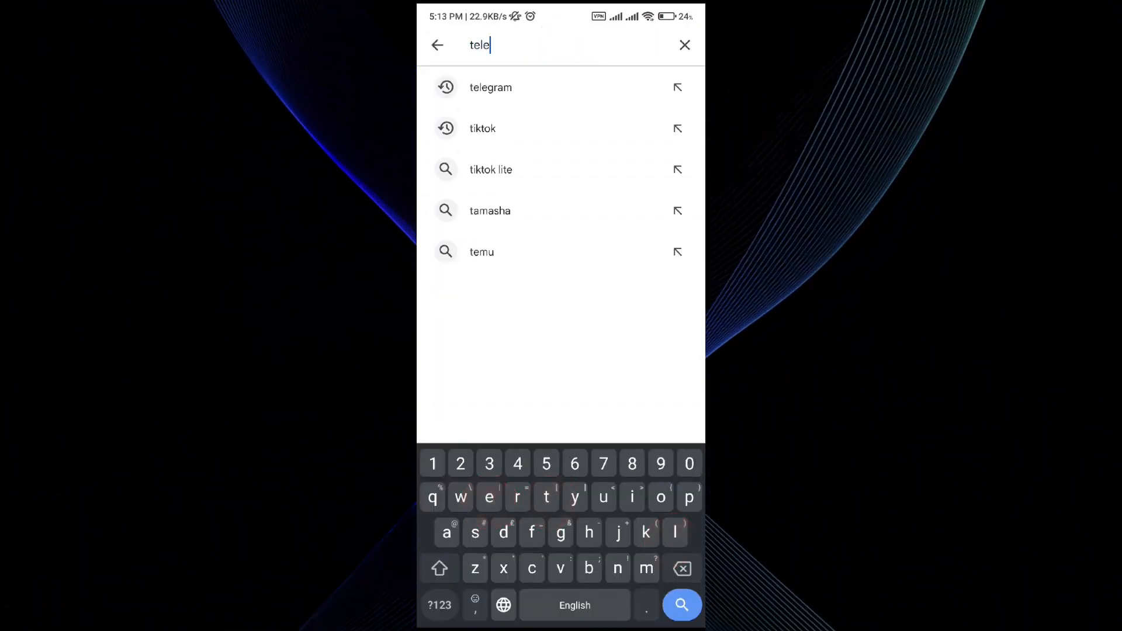
left_click(490, 86)
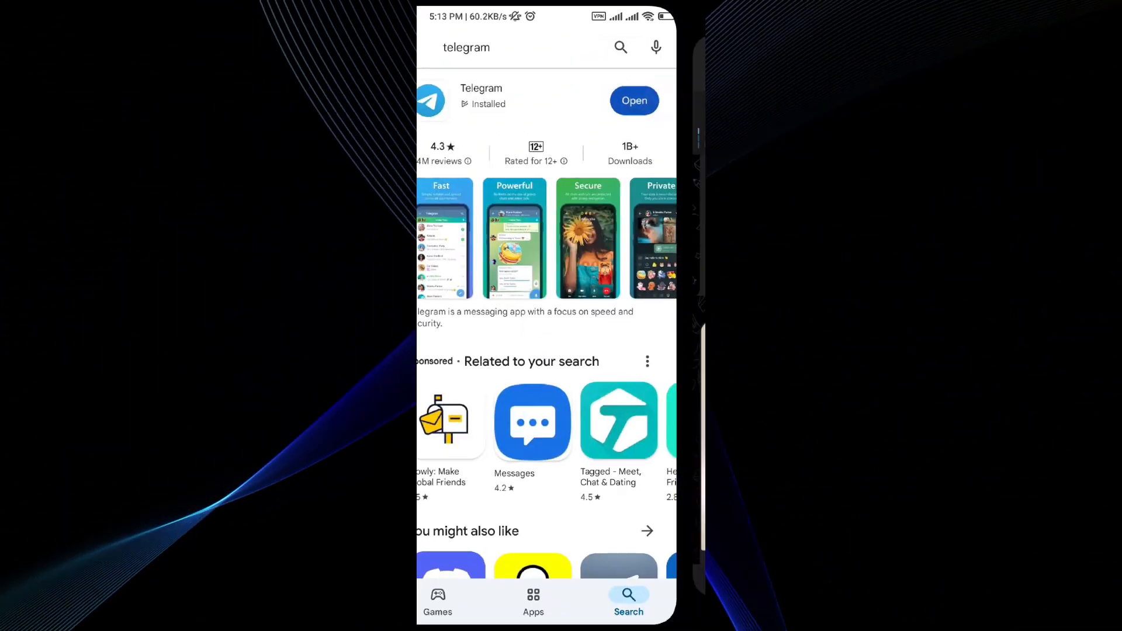
left_click(633, 101)
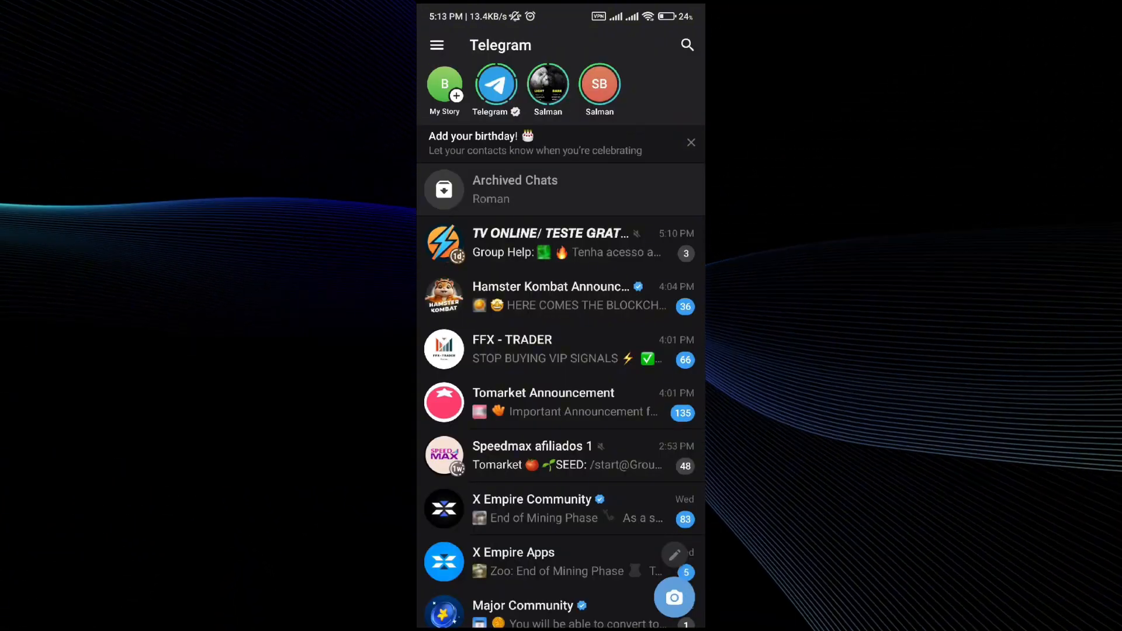
Open the FFX - TRADER channel chat from the Telegram chat list.
left_click(522, 349)
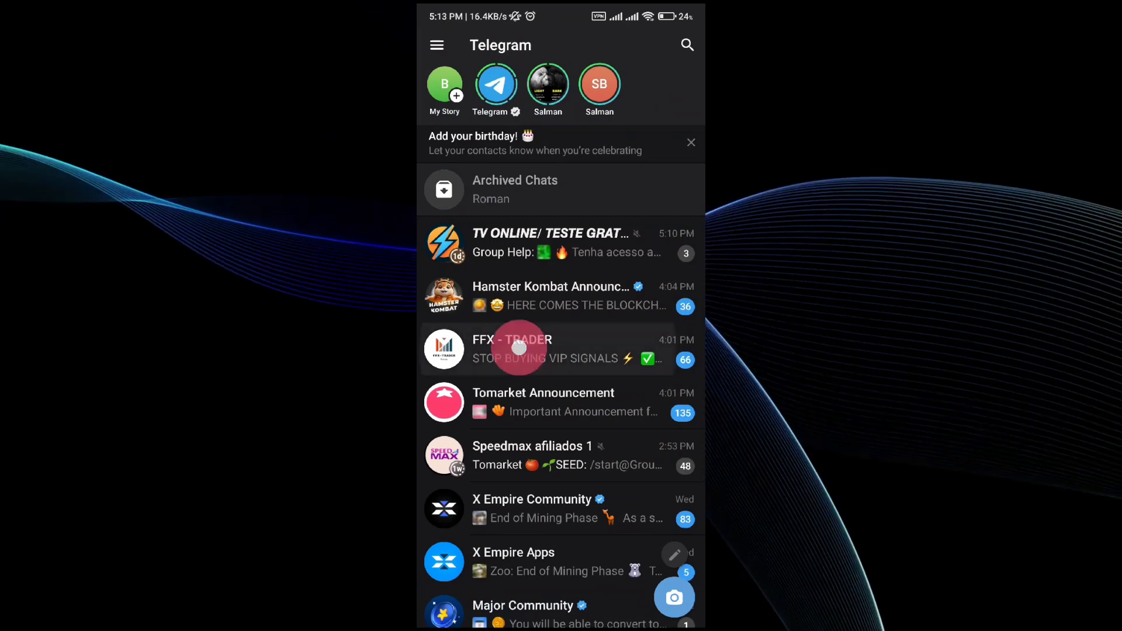
left_click(519, 349)
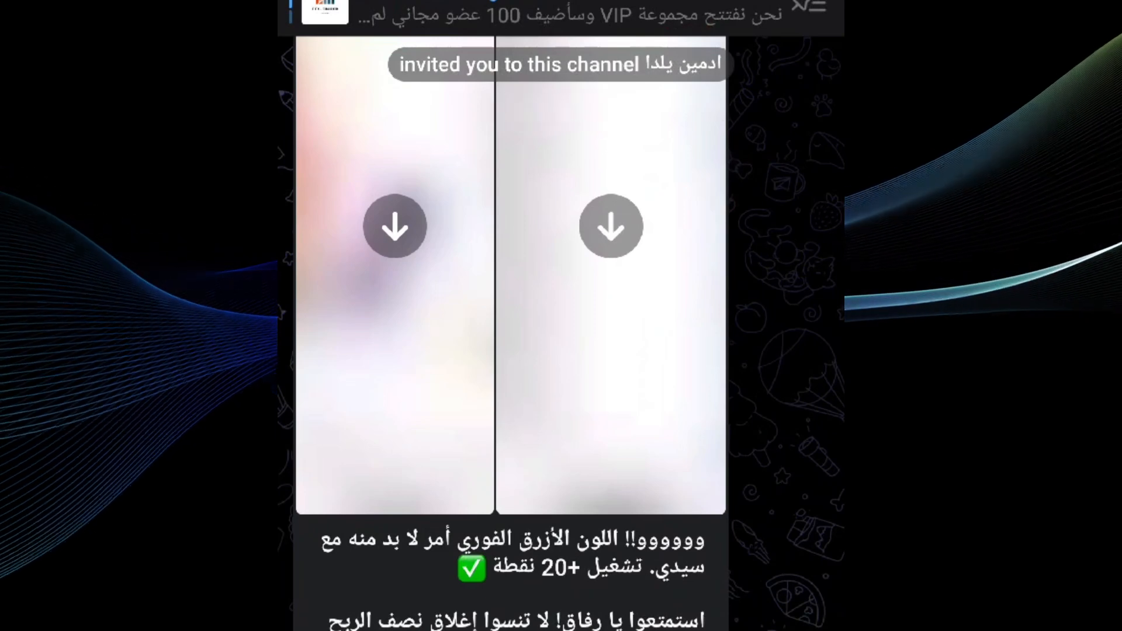
Download the right-hand and left-hand photos in the channel post.
left_click(610, 225)
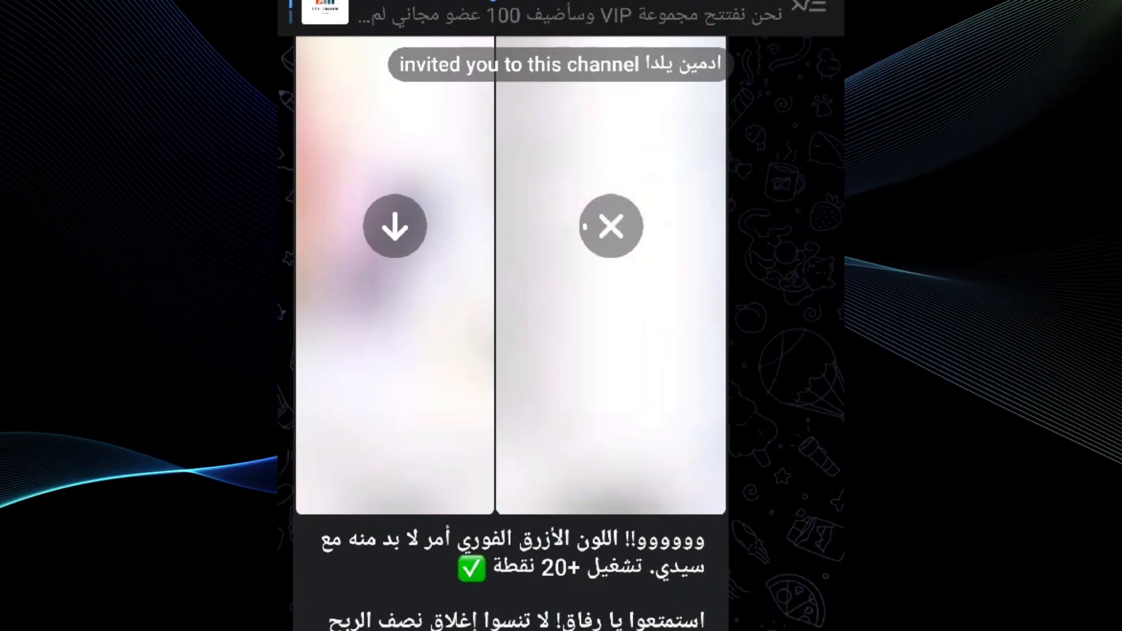
left_click(610, 226)
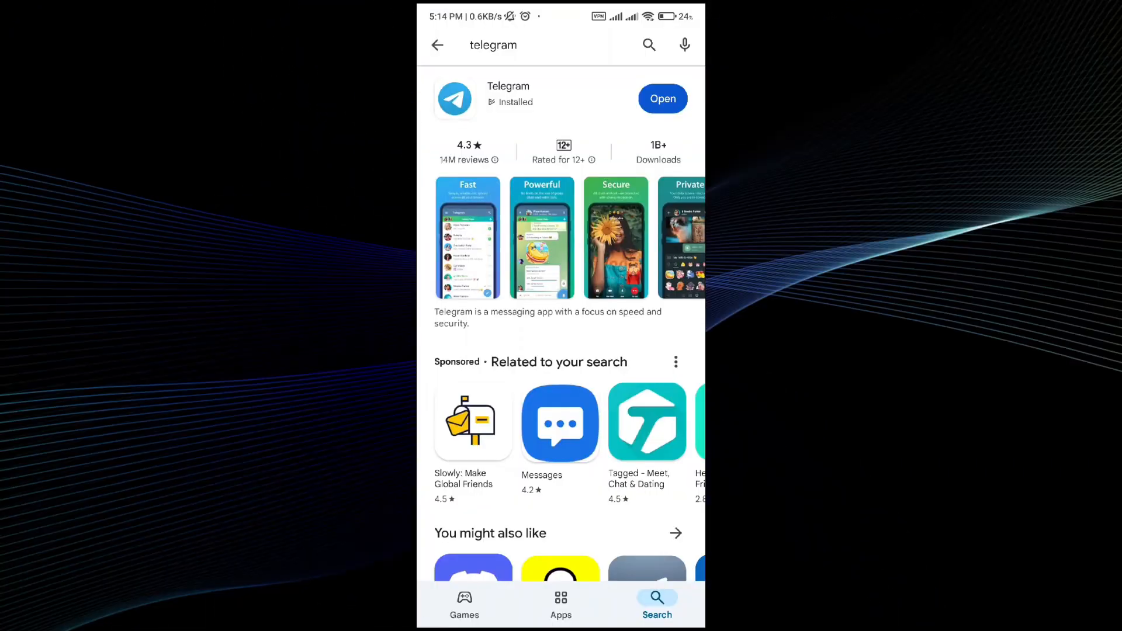
Search "telegram media downloader" and open the All Video Downloader & Player listing.
left_click(544, 44)
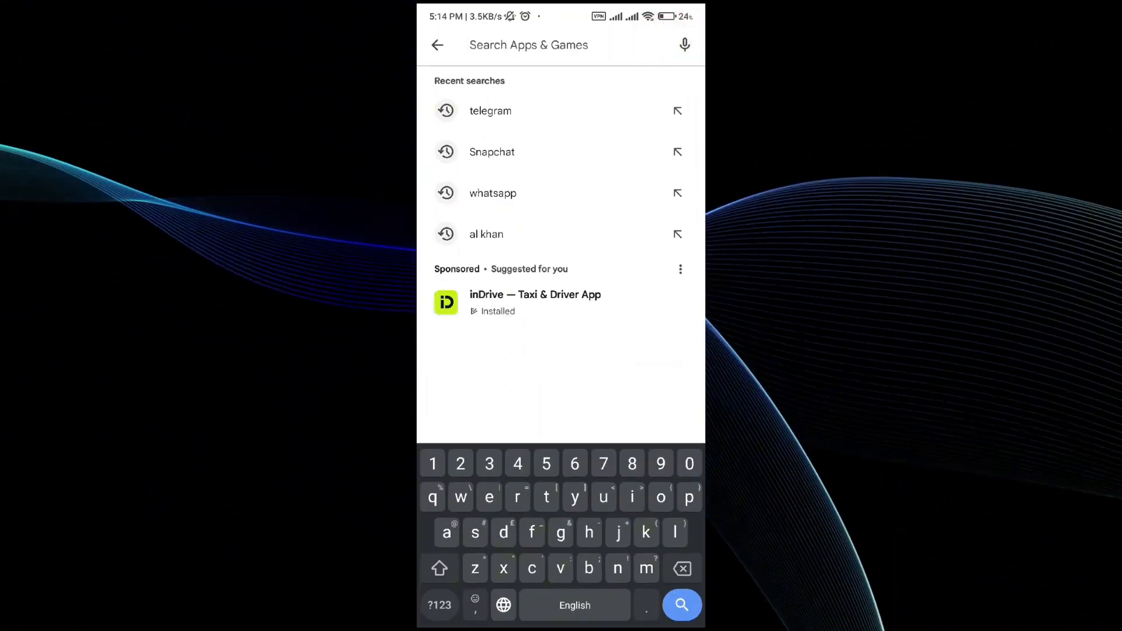
type("telegram med")
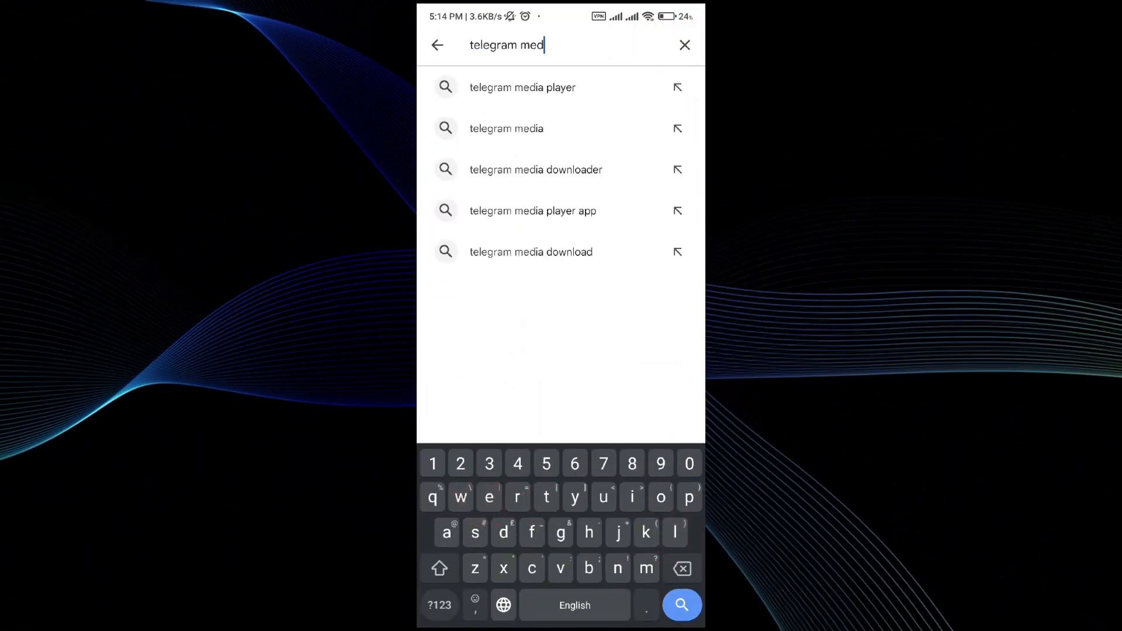
left_click(536, 170)
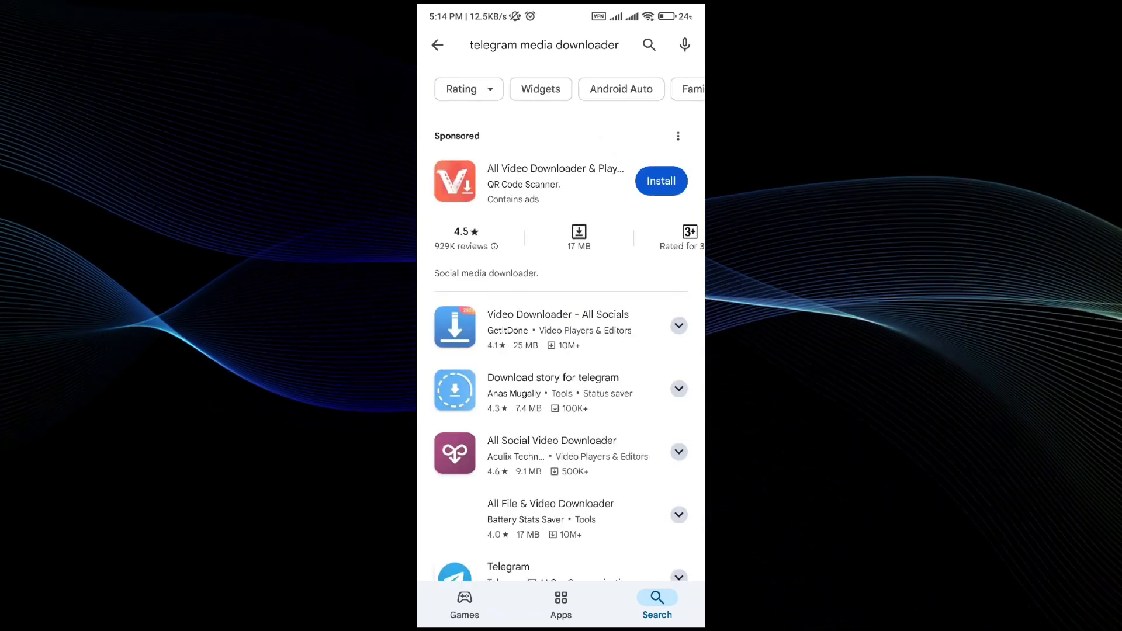
left_click(555, 177)
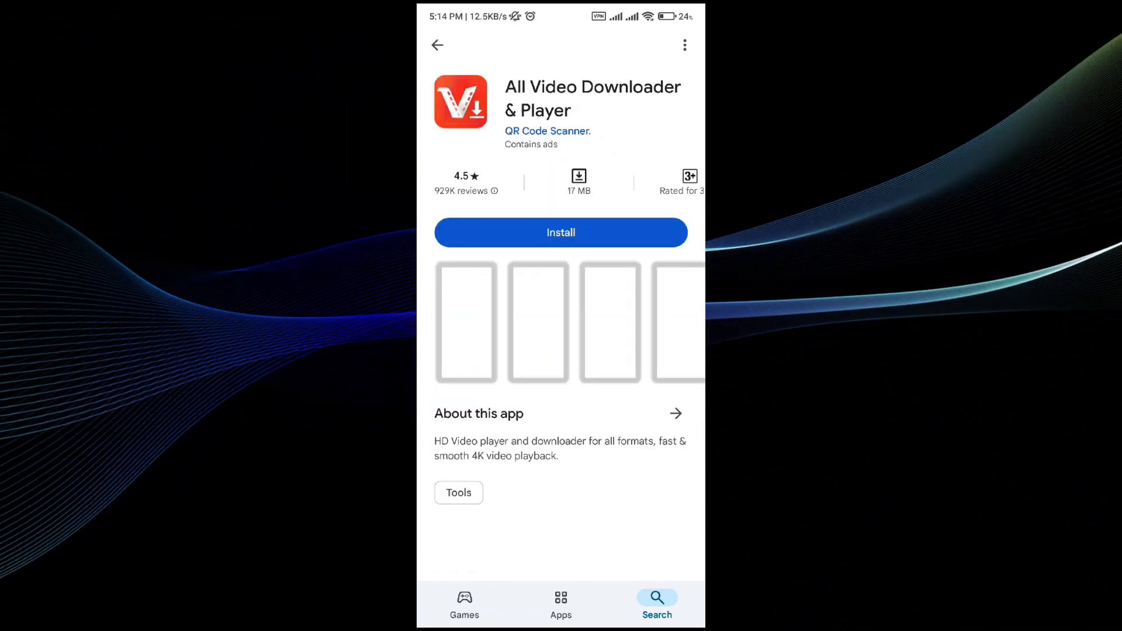